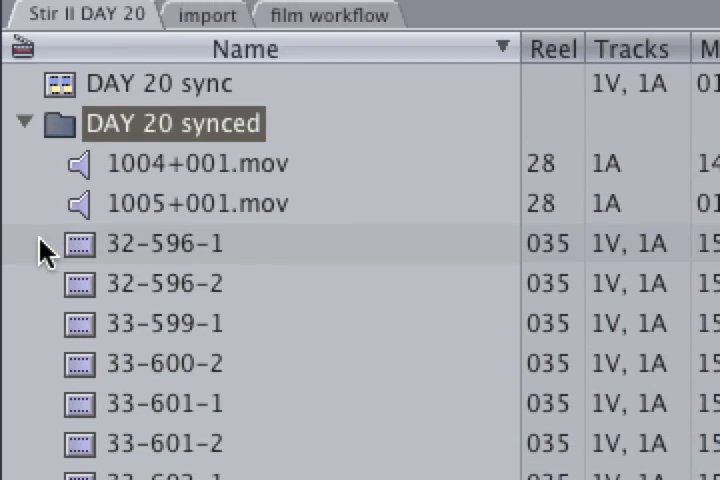
Step: Scroll through the DAY 20 synced bin to select all the synced clips
scroll("down", 3)
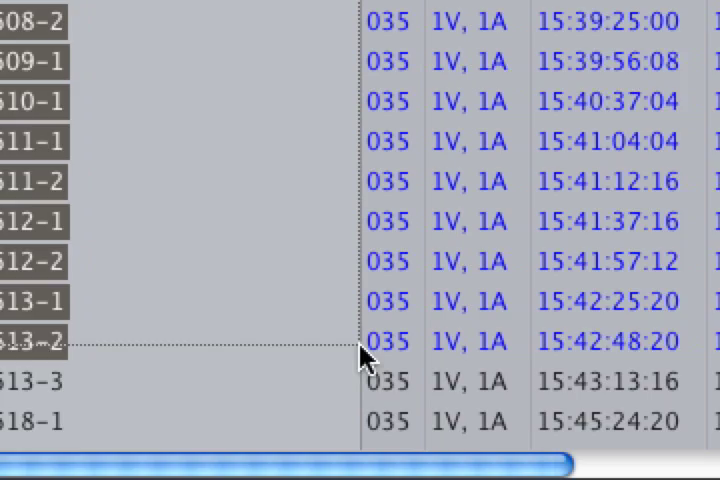
scroll("down", 3)
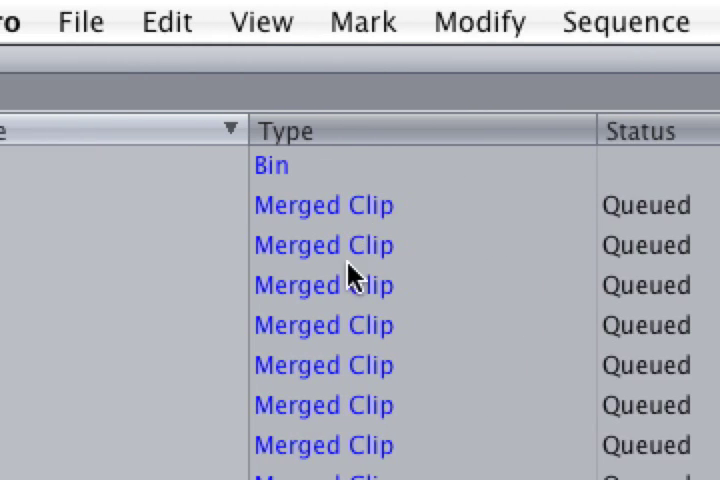
Step: Scroll the Batch Export queue listing the DAY 20 merged clips through 33-618-1
scroll("down", 3)
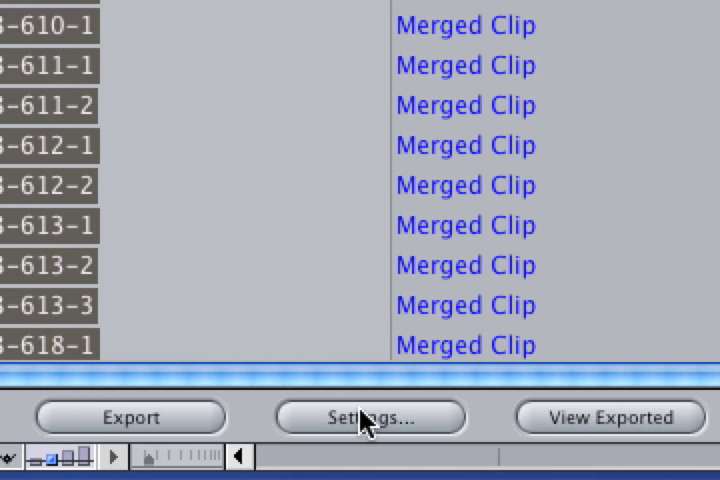
Step: Set the batch export destination to the Capture Scratch folder on NEW HOTNESS
left_click(370, 417)
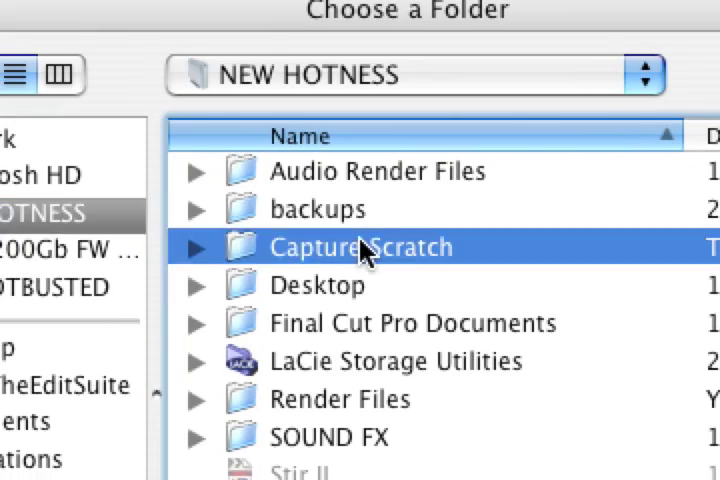
double_click(361, 247)
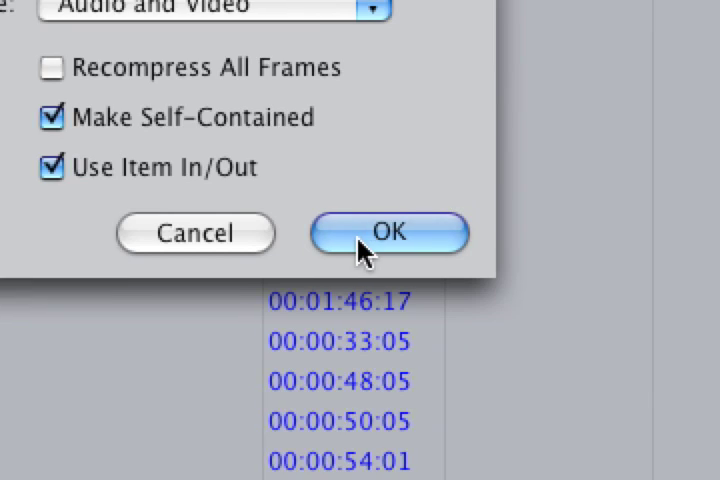
Step: Accept Make Self-Contained and Use Item In/Out settings and export the queued merged clips
left_click(388, 232)
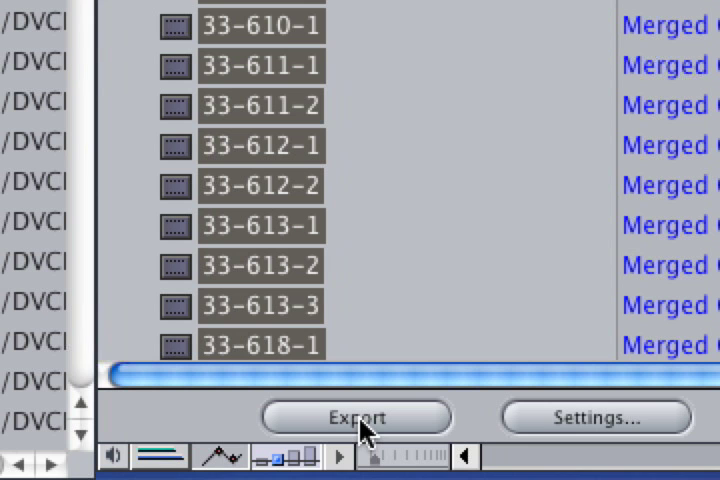
left_click(355, 417)
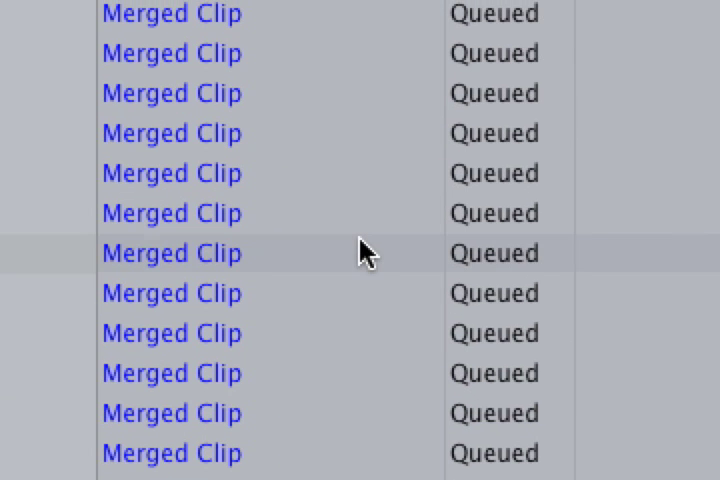